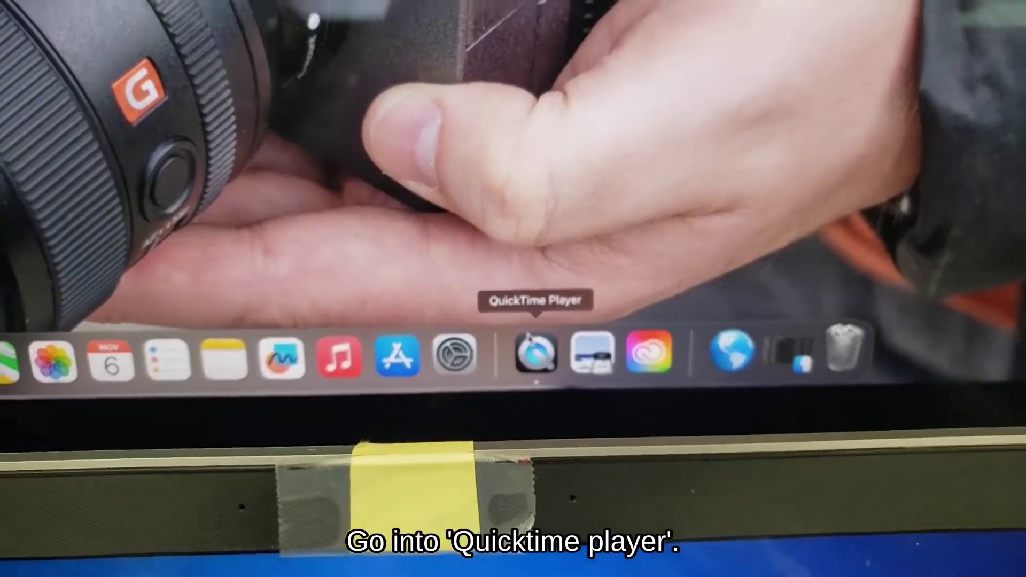
Step: Launch QuickTime Player and show the USB Video recording's camera, microphone and quality options
{"action": "left_click", "coordinate": [493, 85]}
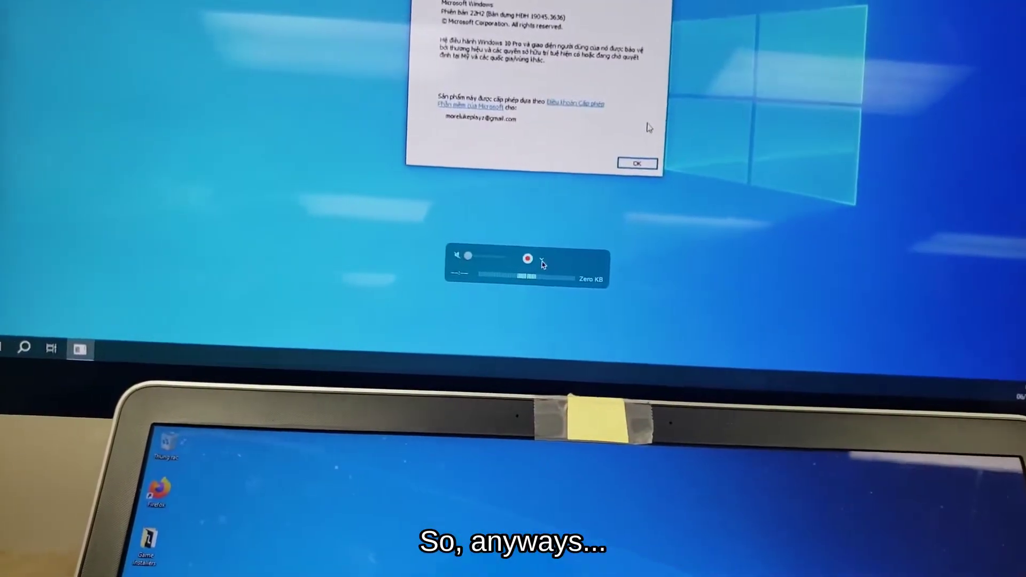
{"action": "left_click", "coordinate": [539, 257]}
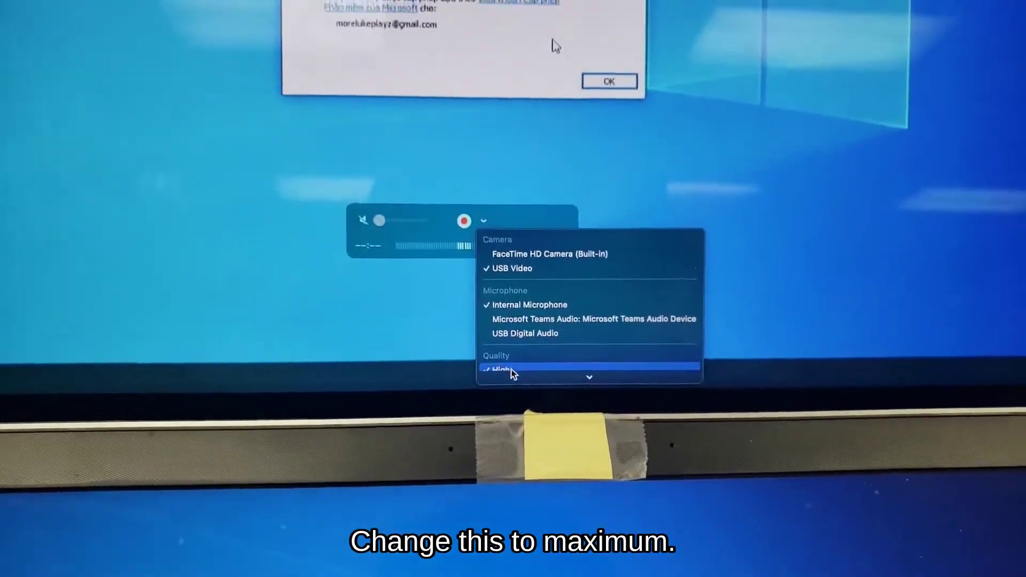